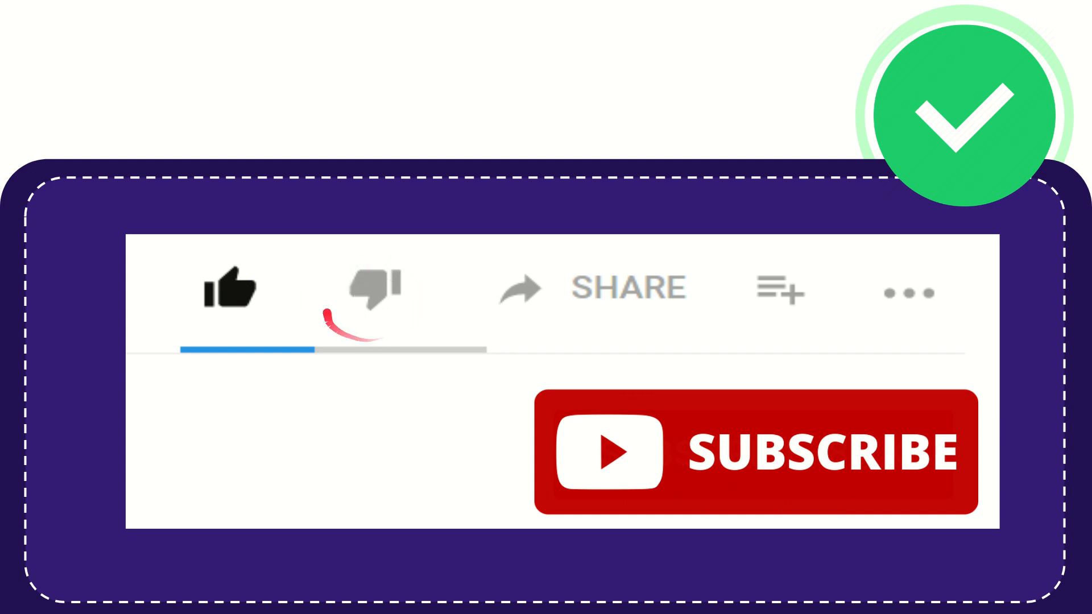
left_click(373, 286)
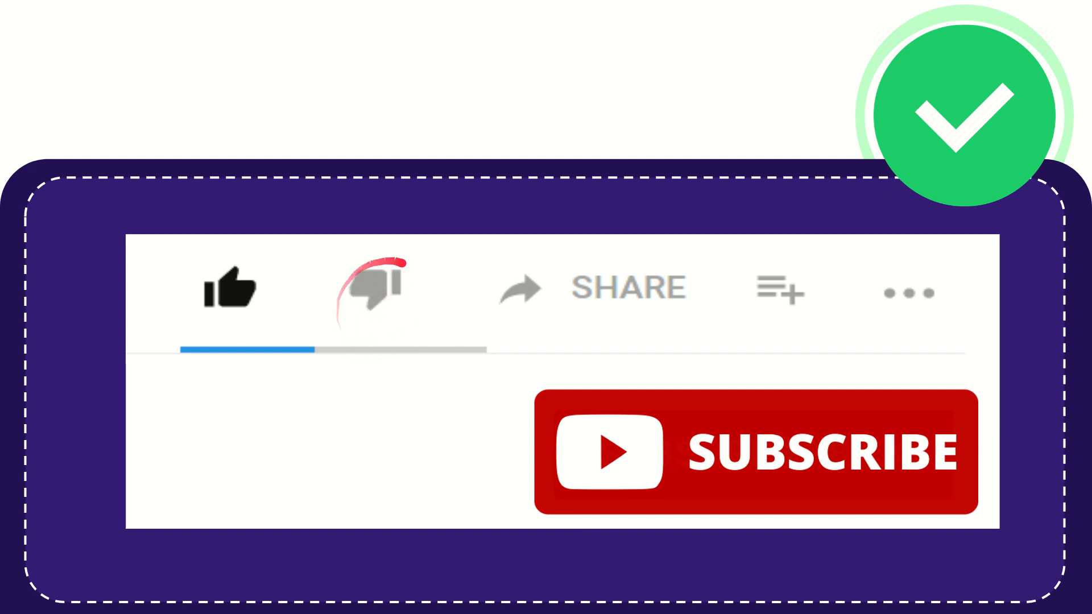
left_click(371, 288)
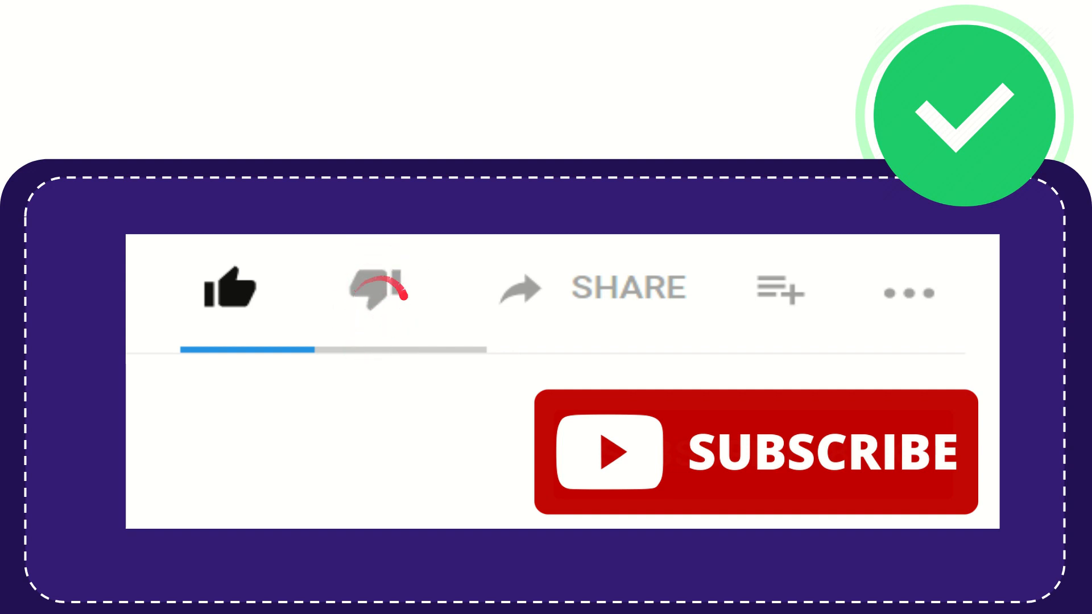
left_click(374, 288)
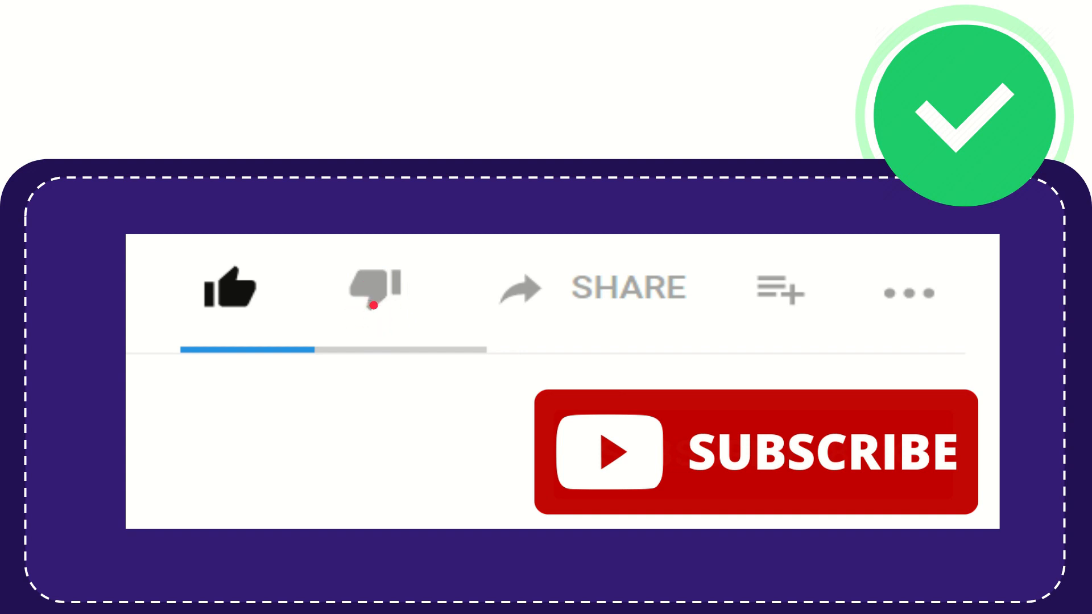